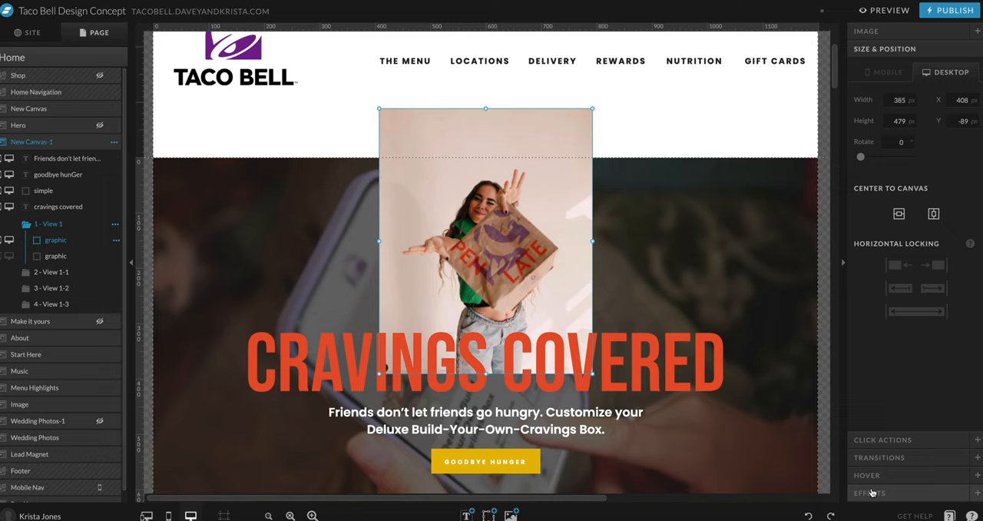
- Show the hero image's effects settings with opacity, drop shadow and corners
{"action": "left_click", "coordinate": [870, 491]}
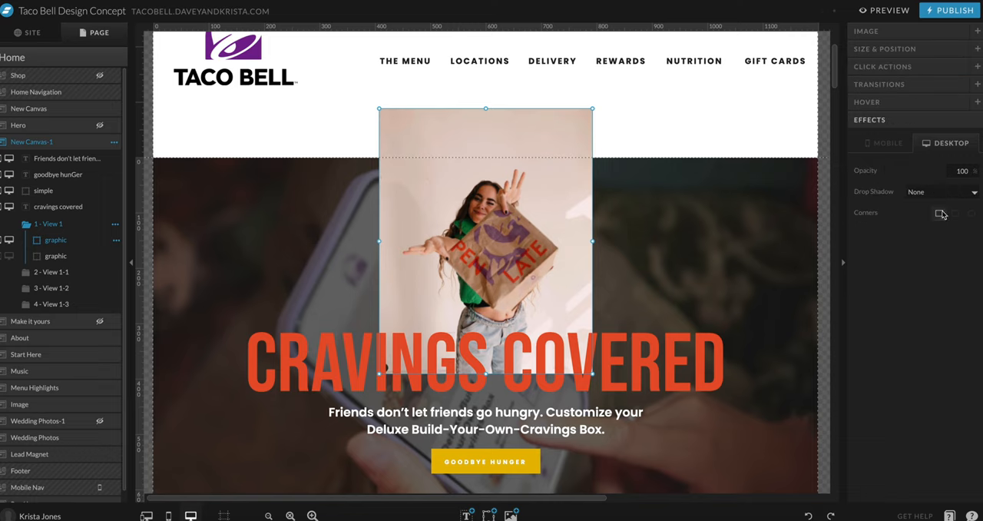
- Give the hero image curved top corners for an arch shape and preview the page in the browser
{"action": "left_click", "coordinate": [943, 212]}
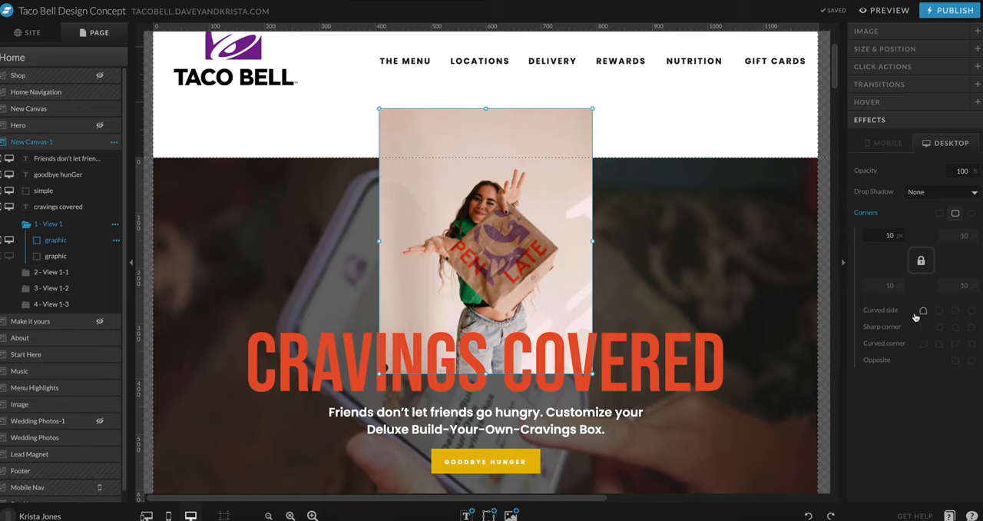
{"action": "mouse_move", "coordinate": [925, 323]}
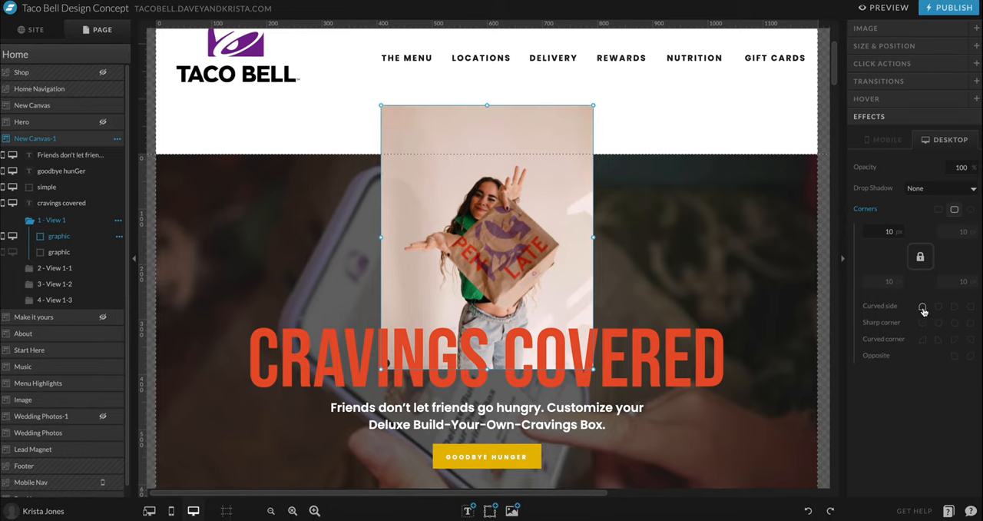
{"action": "left_click", "coordinate": [921, 305]}
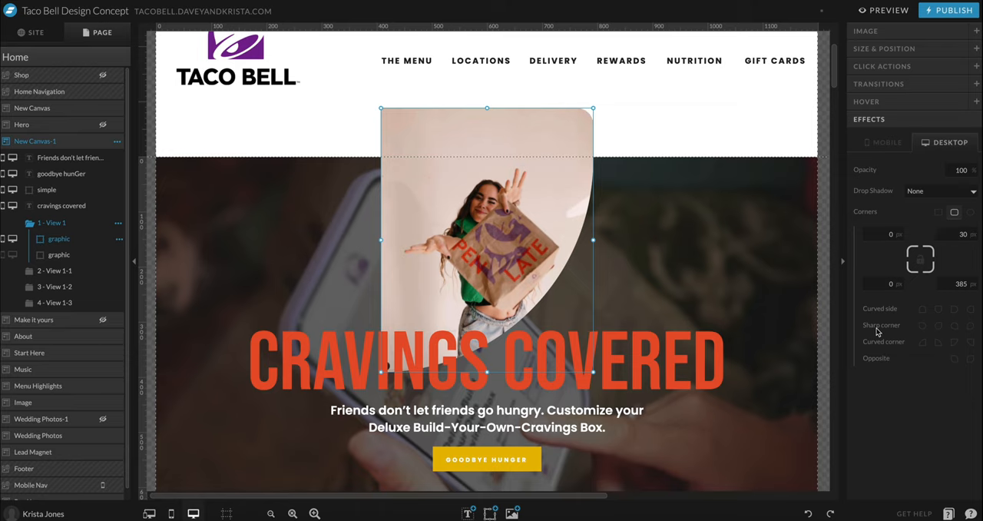
{"action": "left_click", "coordinate": [883, 9]}
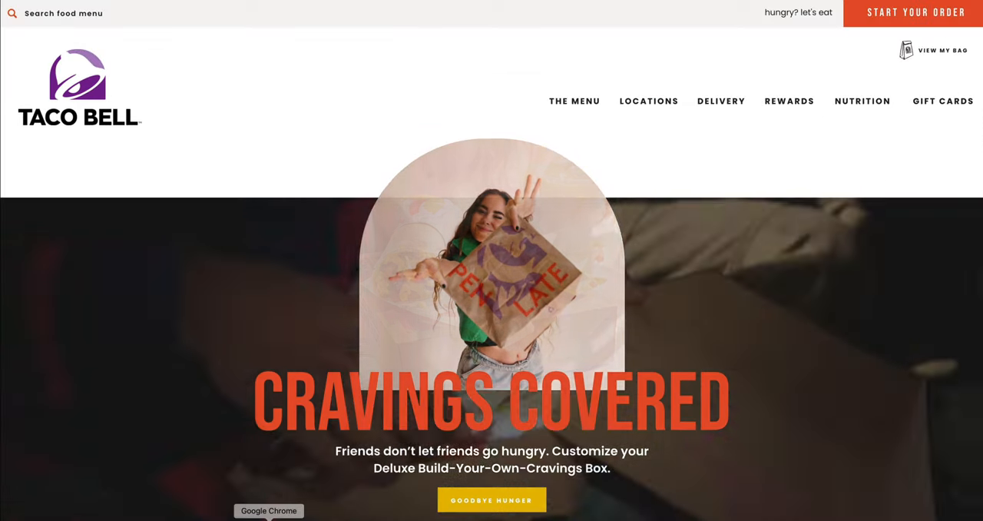